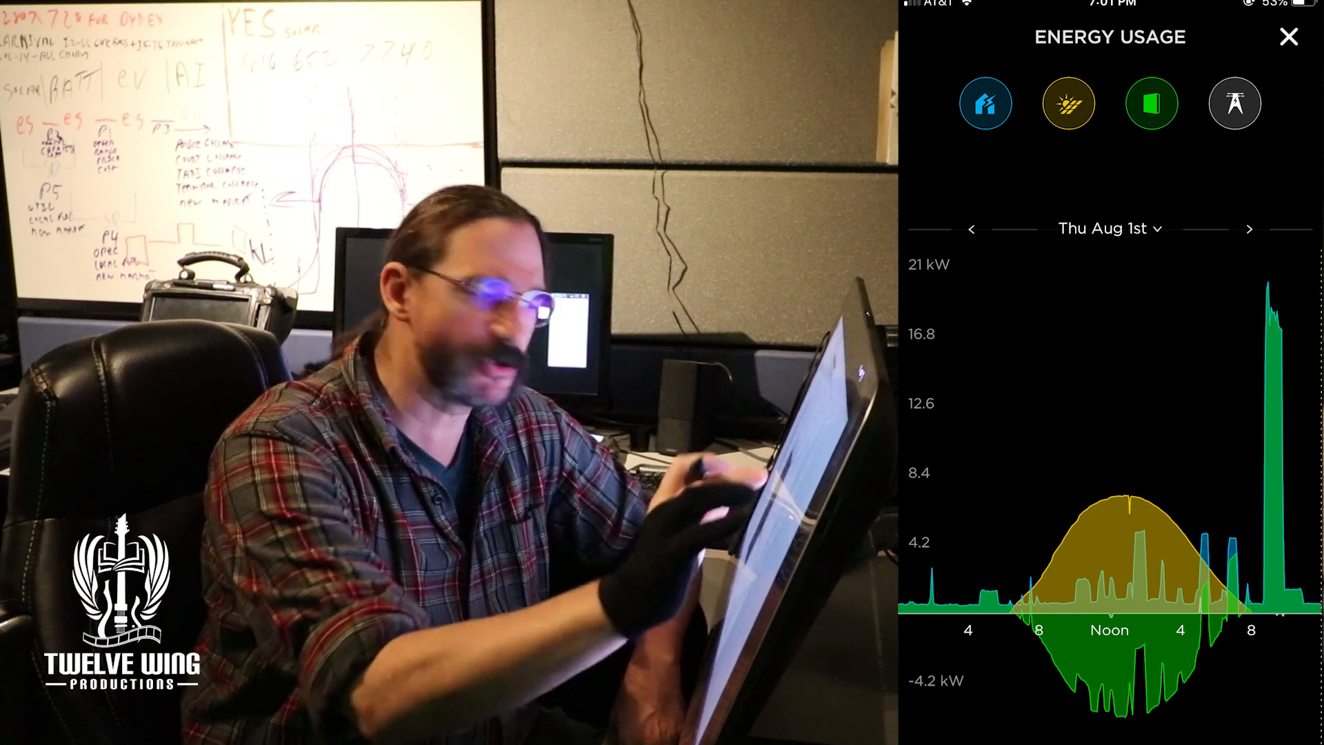
Show only home consumption on the Thu Aug 1st graph, totalling 53.1 kWh
left_click(994, 109)
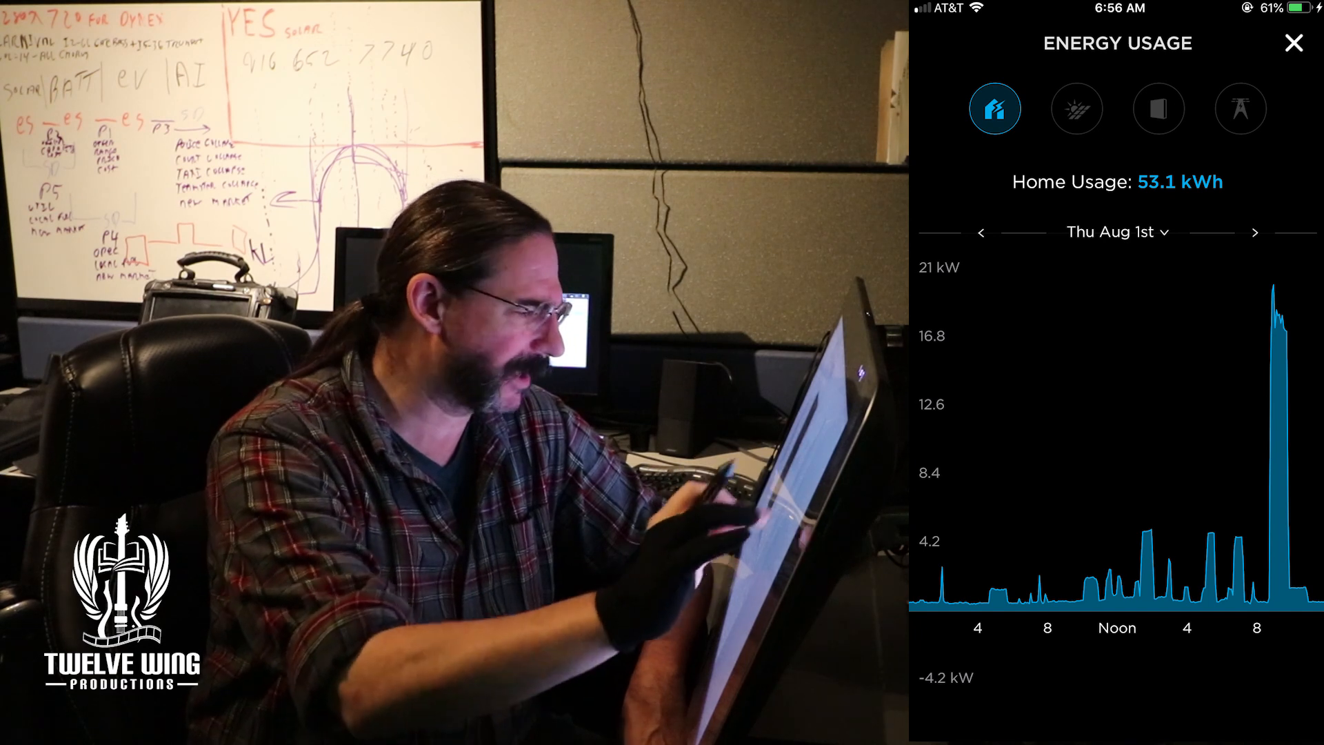
Graph solar production alone for Thu Aug 1st, totalling 57.8 kWh
left_click(1076, 108)
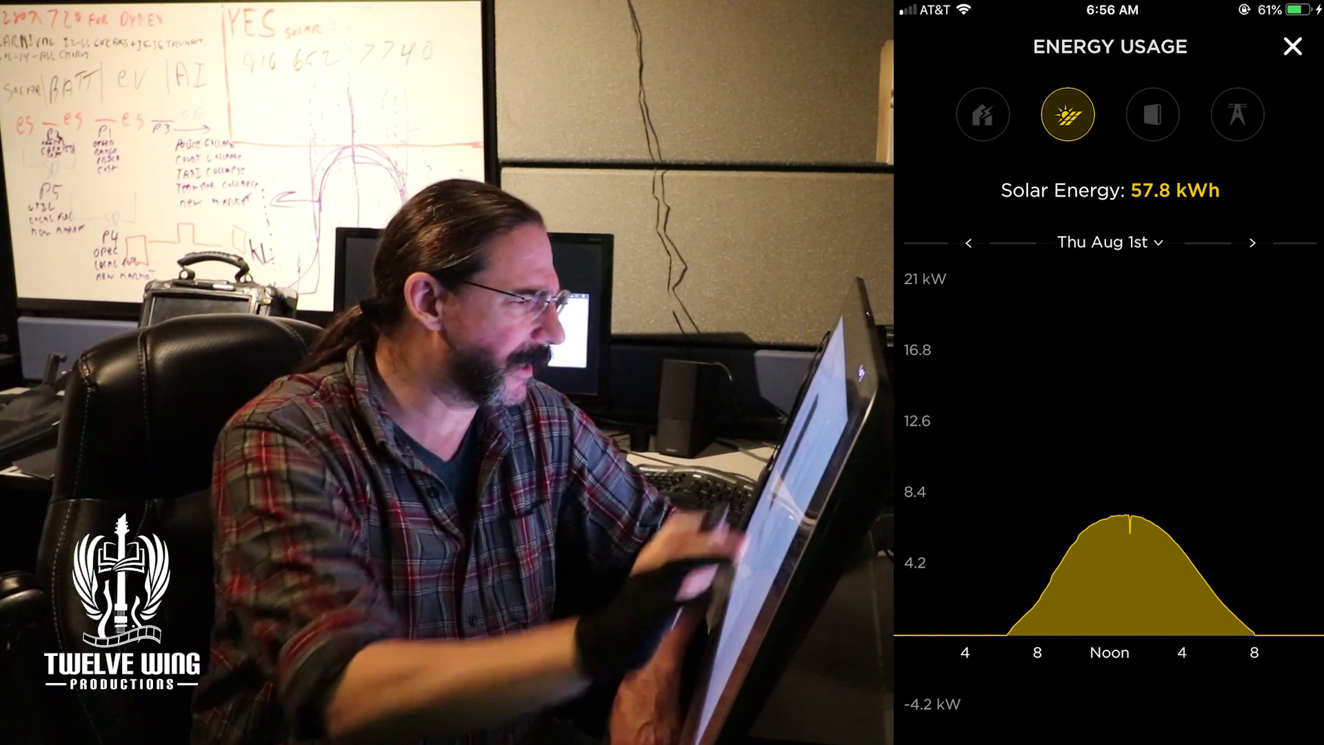
Graph Powerwall flow alone, showing 29.8 kWh drawn and charging below zero
left_click(1153, 114)
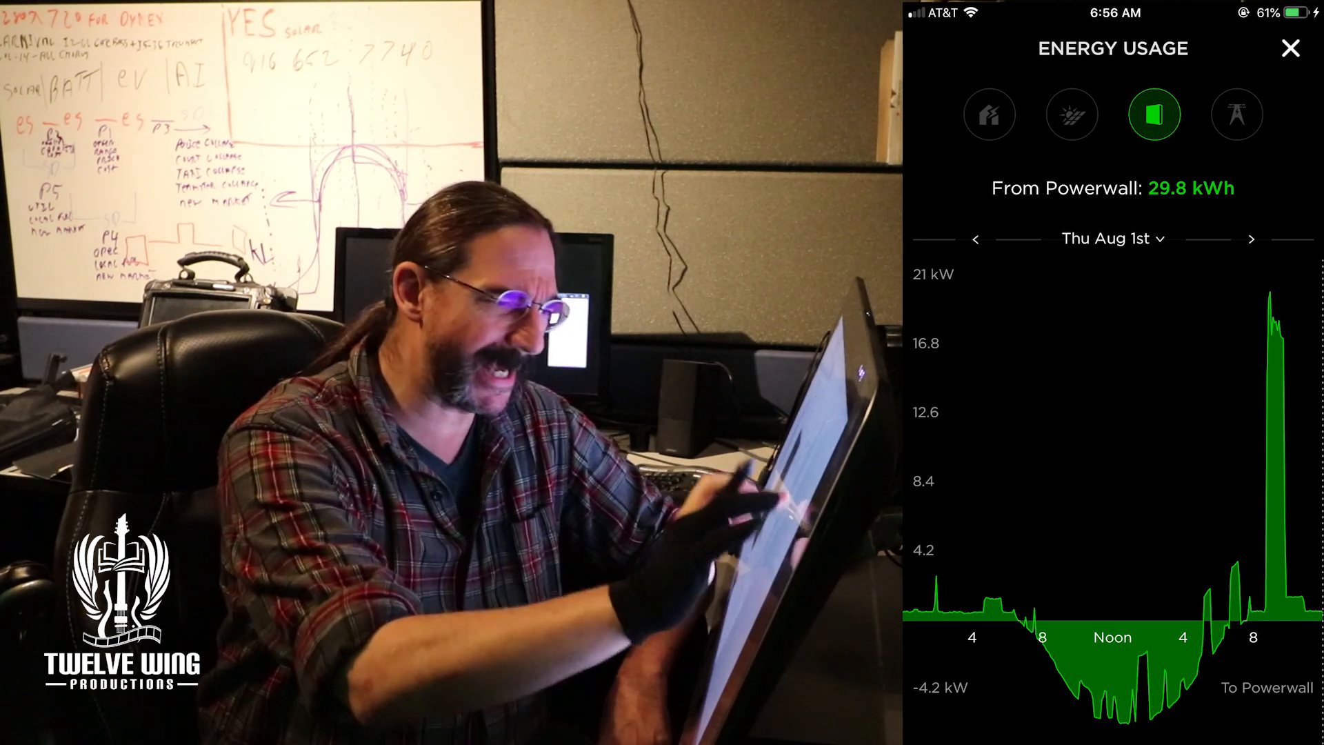
Graph grid energy alone (0.3 kWh drawn), then add home usage alongside it
left_click(1235, 114)
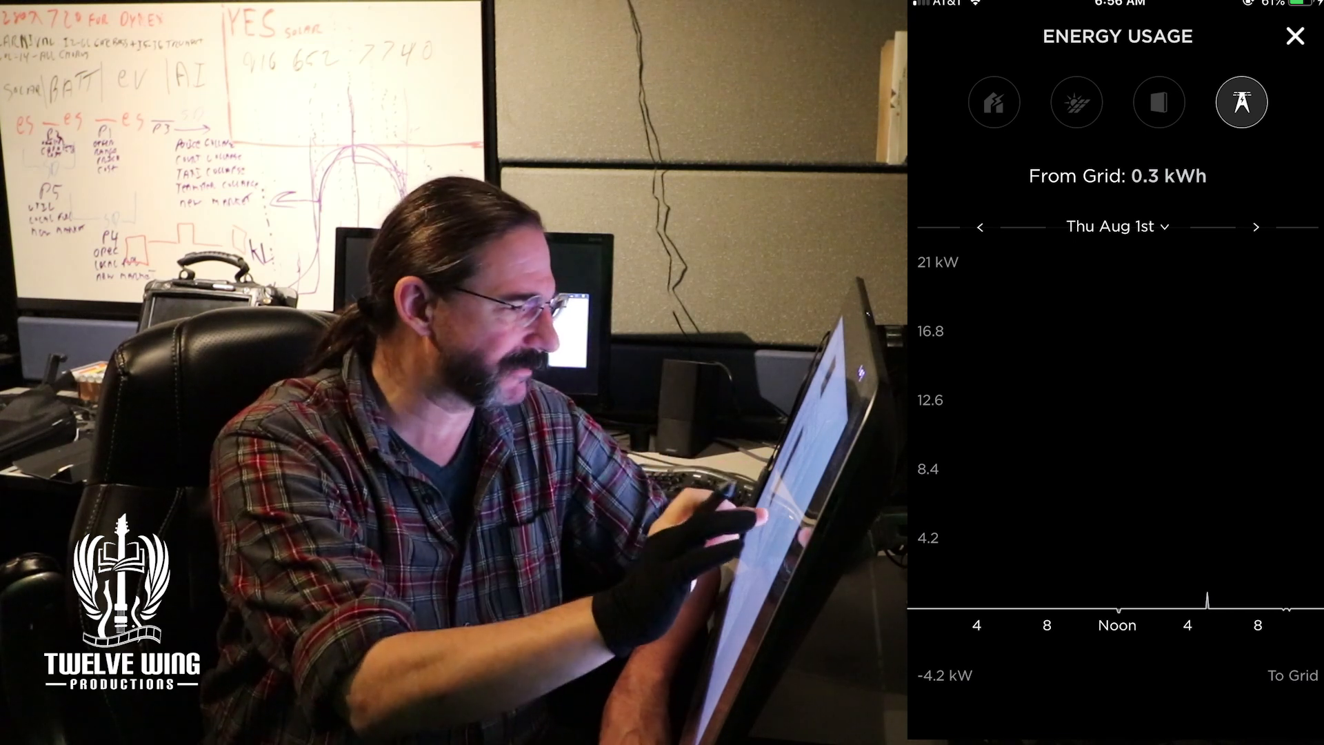
left_click(994, 102)
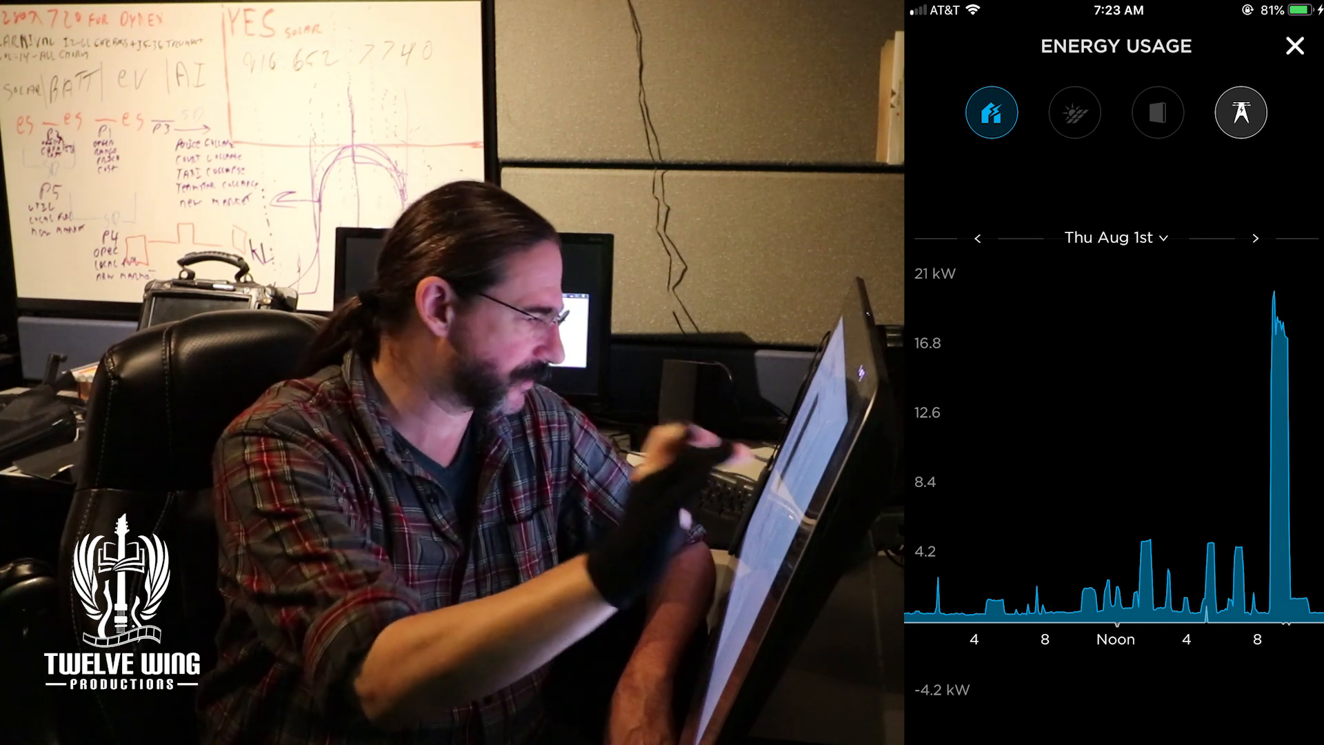
Swap the grid series for Powerwall flow alongside home usage on Thu Aug 1st
left_click(1159, 110)
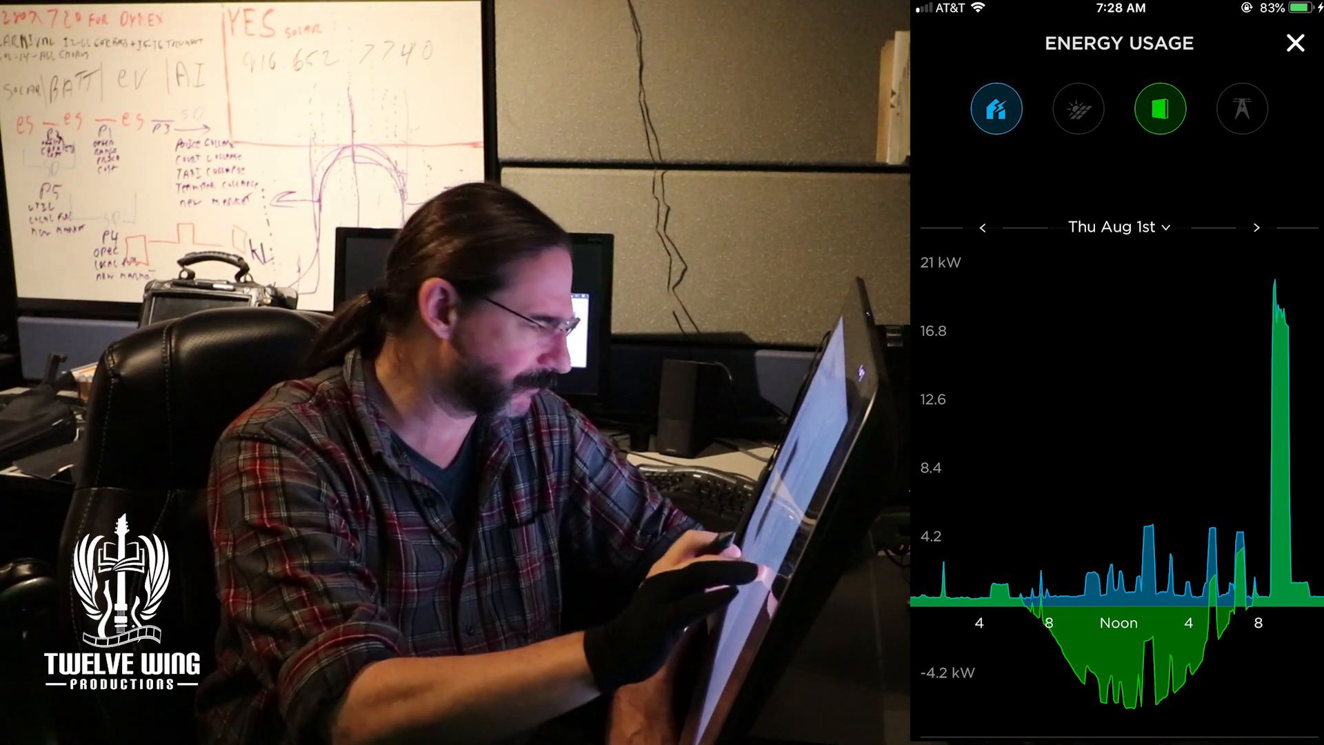
Add the solar production curve so all four layers show for Thu Aug 1st
left_click(1078, 108)
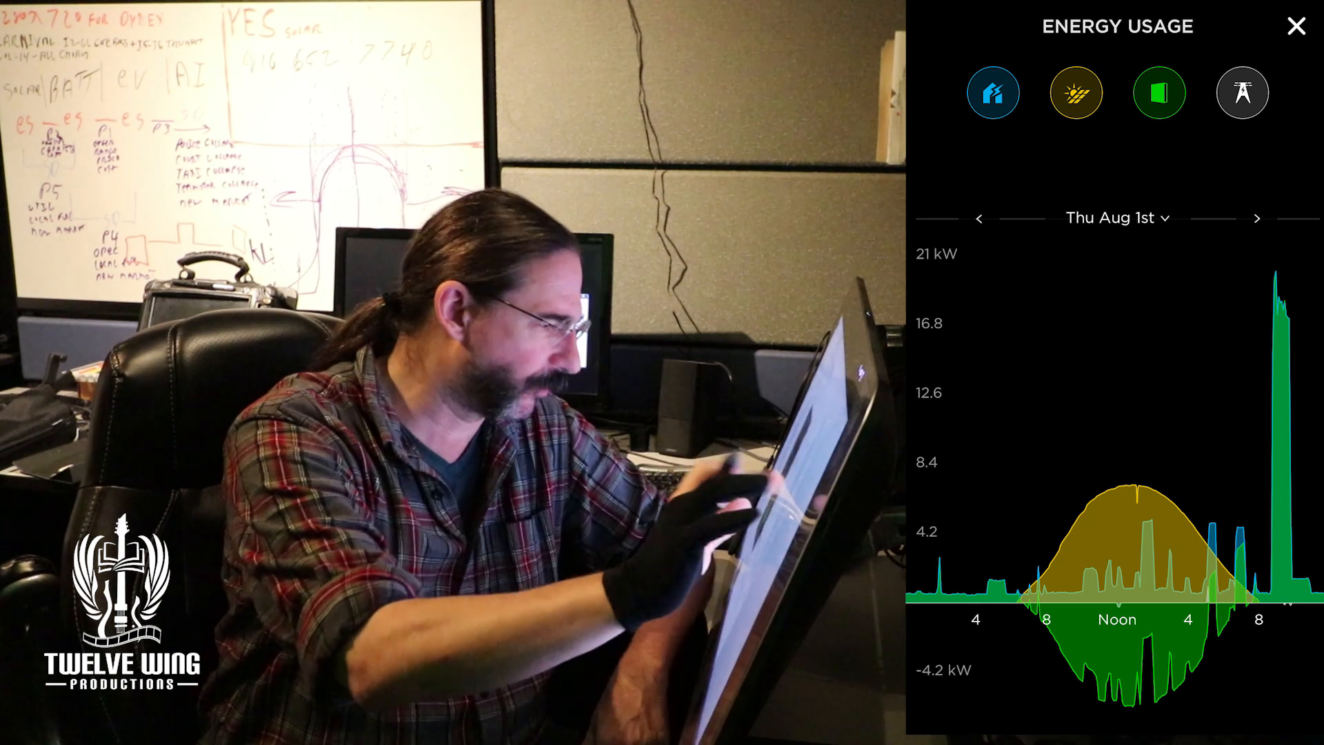
Move the combined graph from Thu Aug 1st to Sun Aug 4th
left_click(1257, 218)
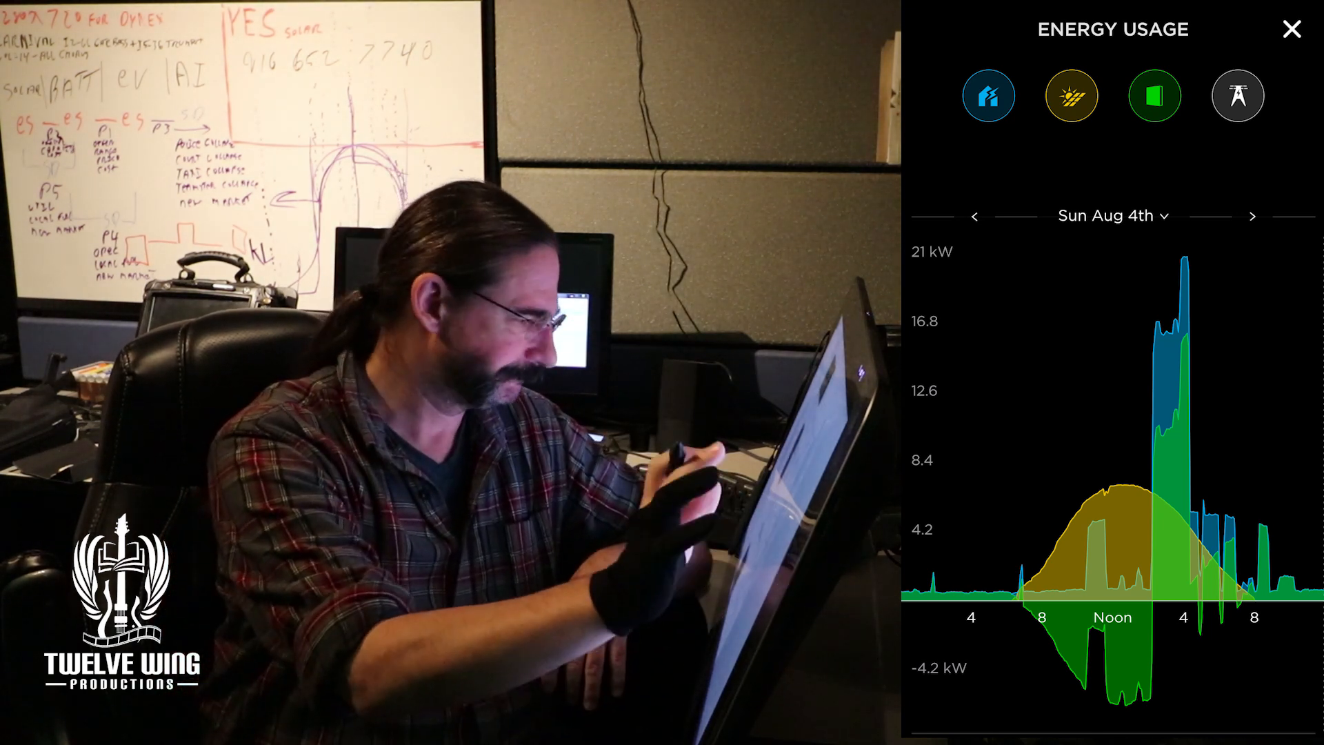
Show only grid data for Aug 4th, then switch to Sat Aug 10th (5.8 kWh drawn)
left_click(1239, 95)
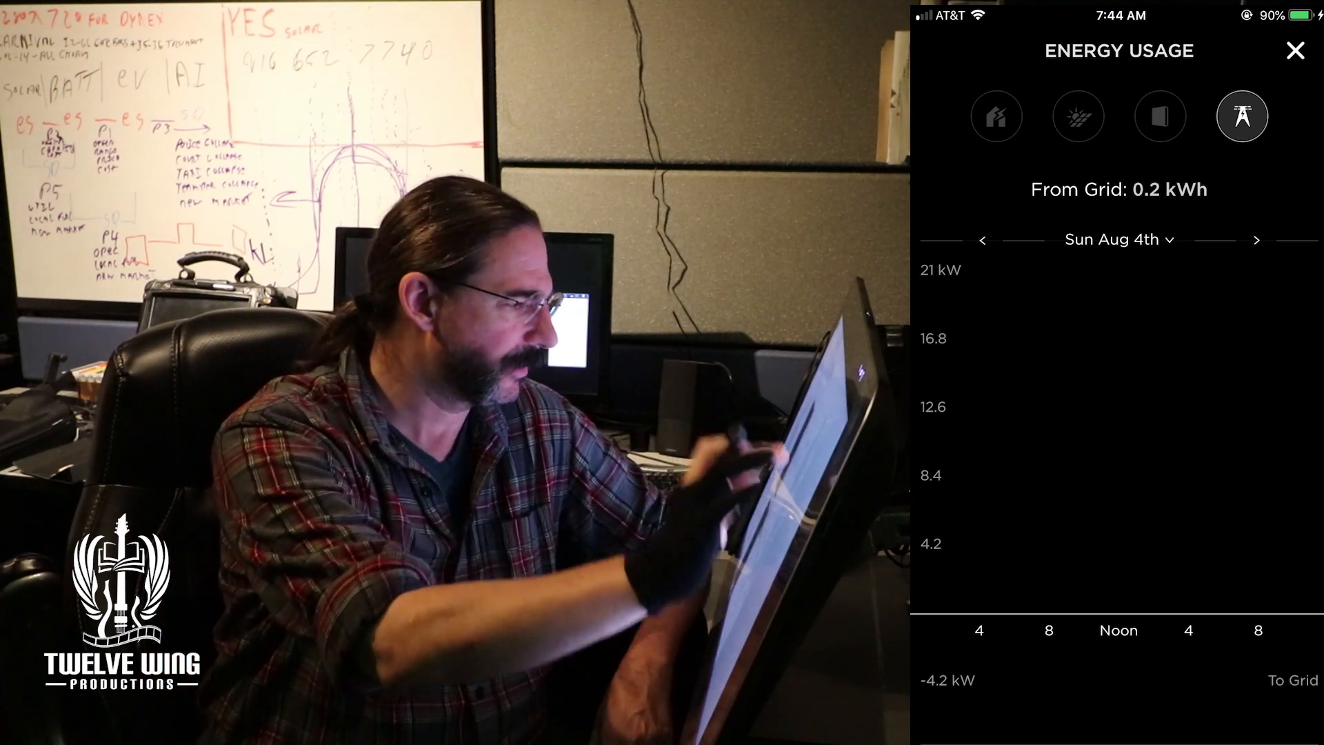
left_click(1256, 240)
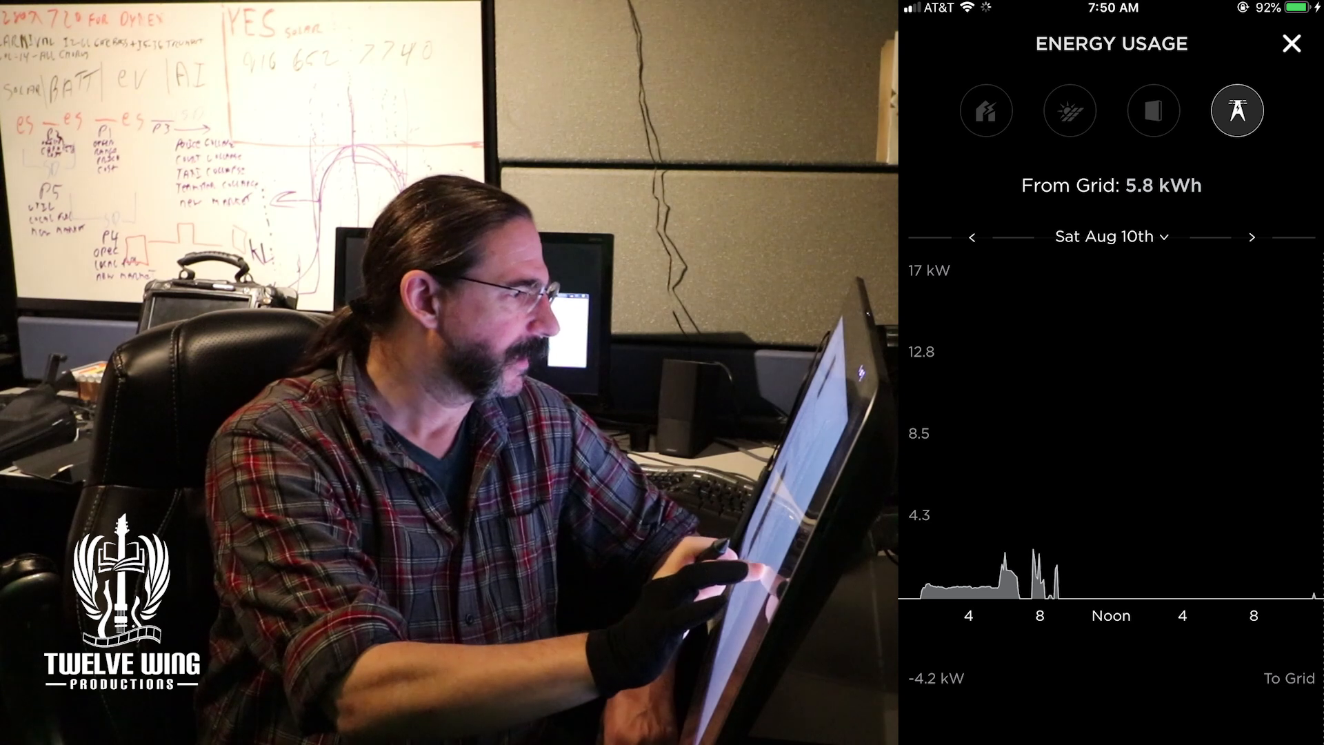